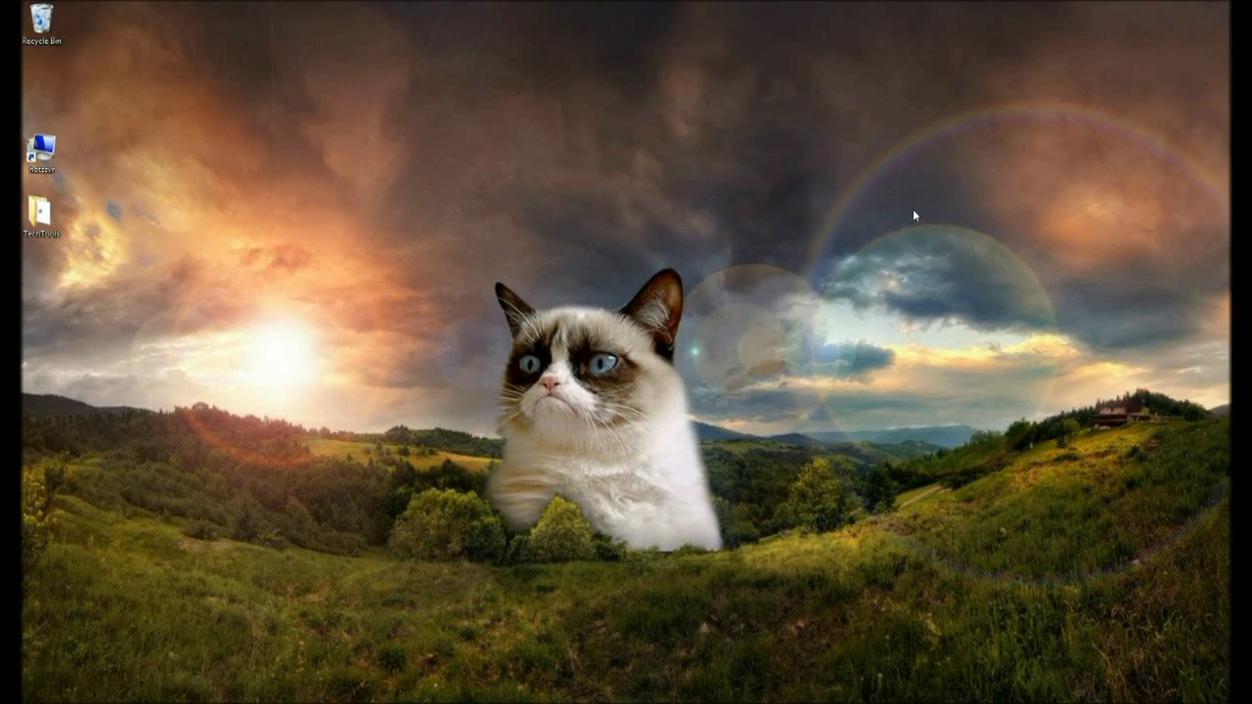
pyautogui.moveTo(148, 82)
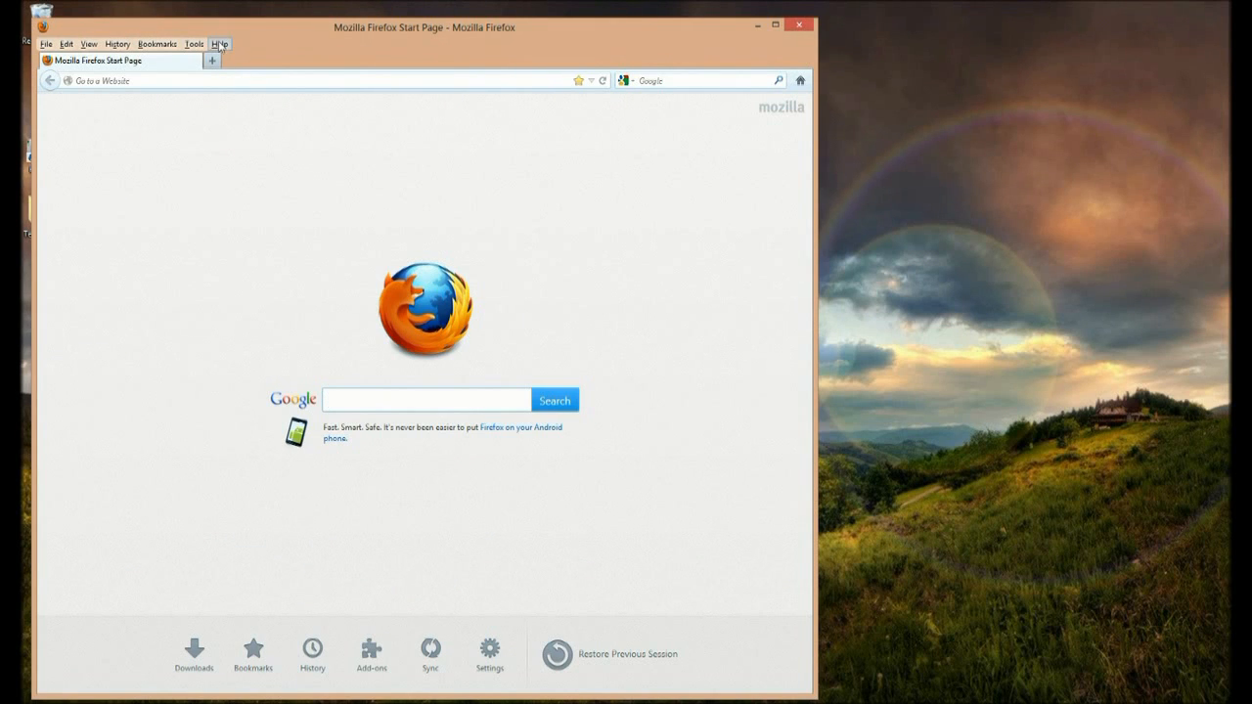
# - Reset Firefox from Help > Troubleshooting Information and confirm the reset
pyautogui.click(219, 43)
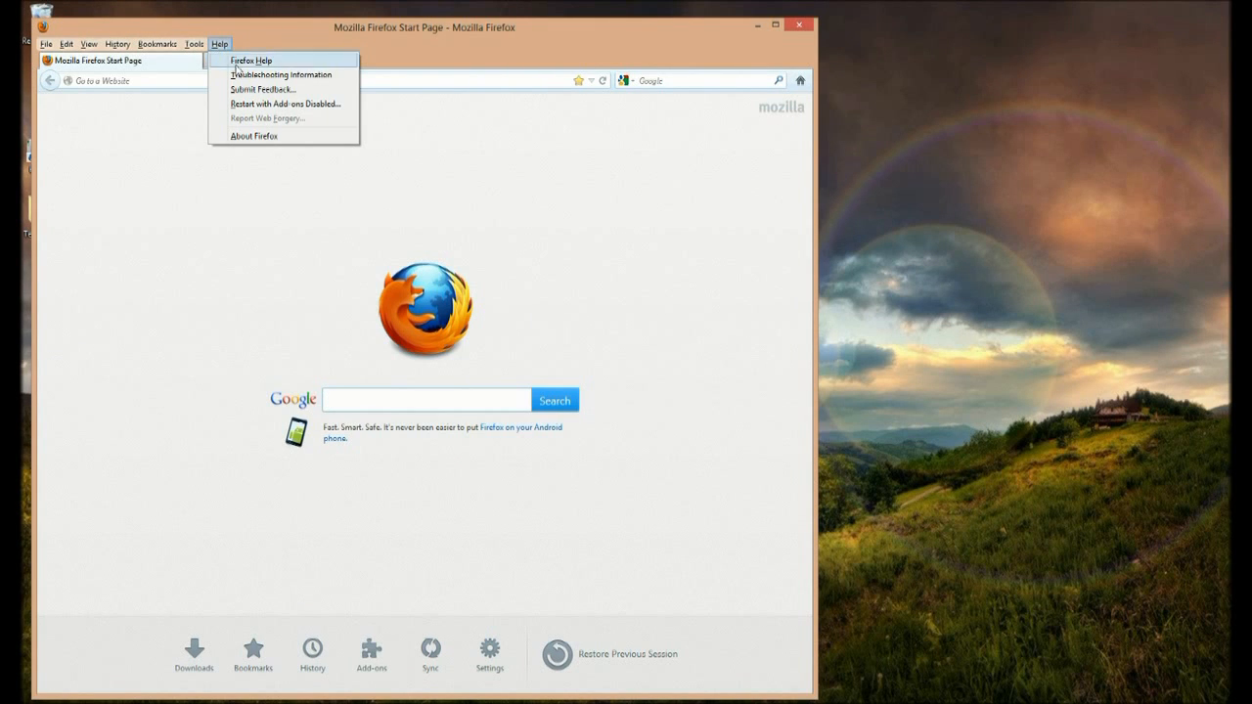
pyautogui.click(283, 76)
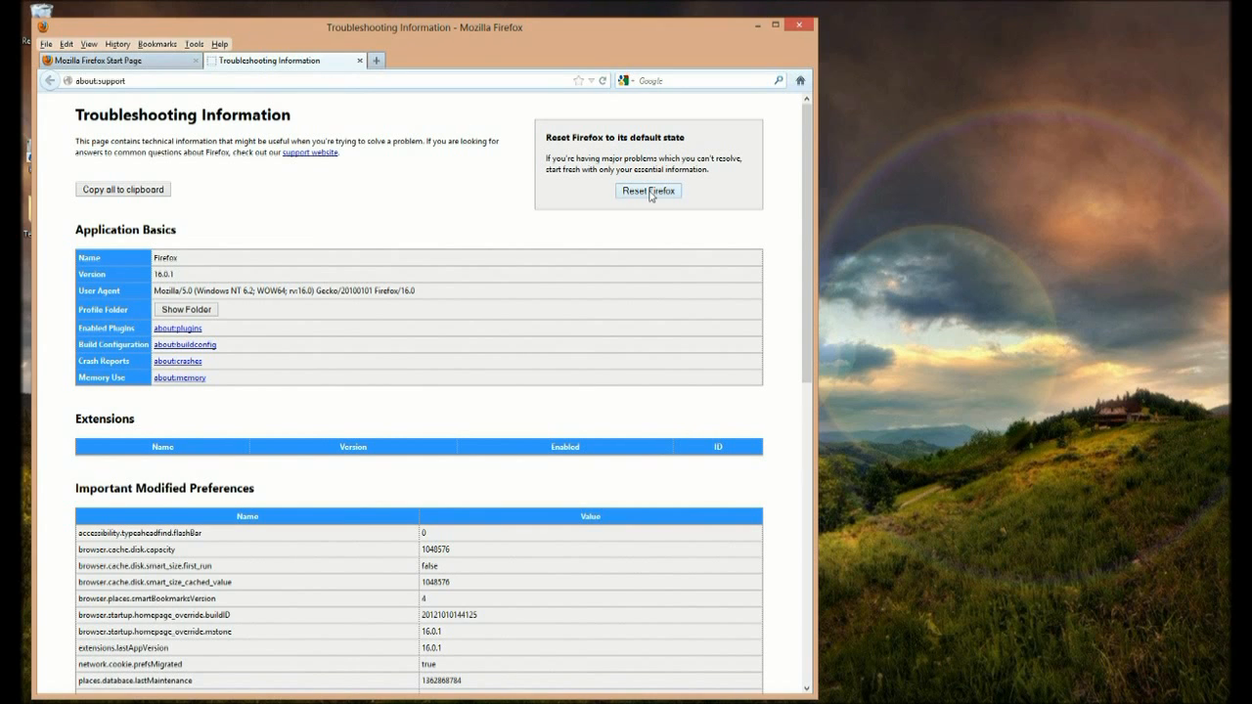
pyautogui.click(648, 191)
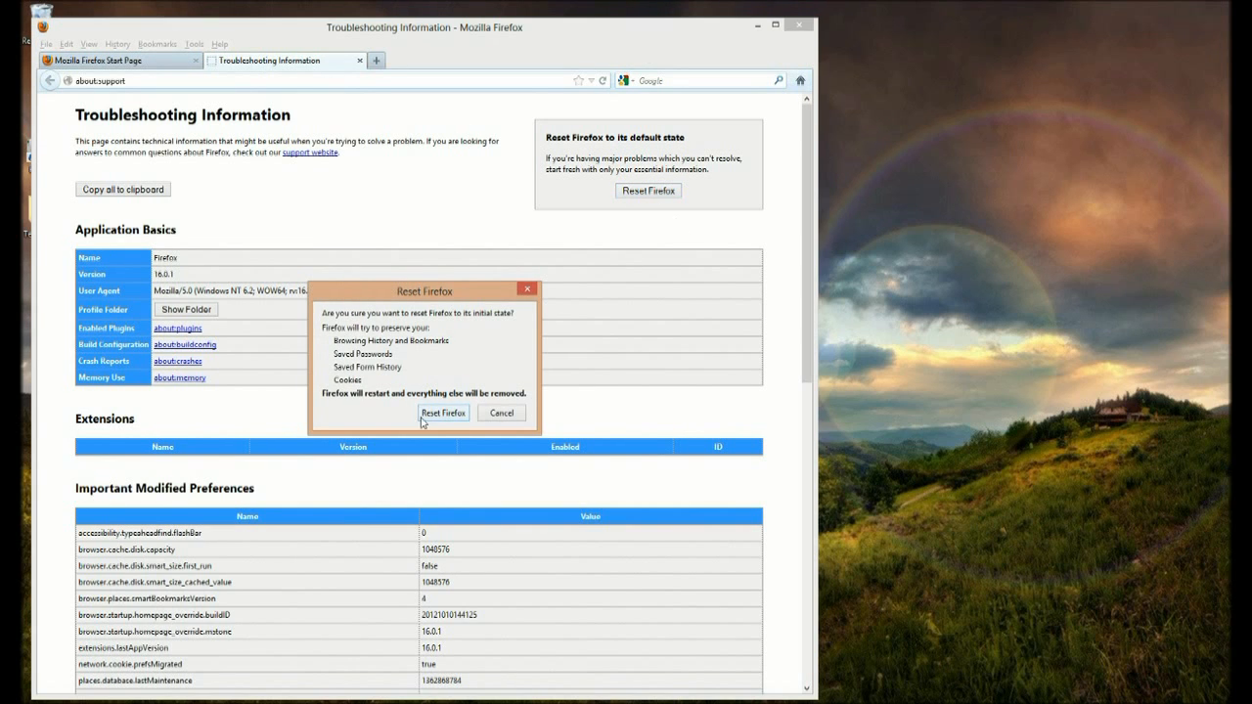
pyautogui.click(443, 412)
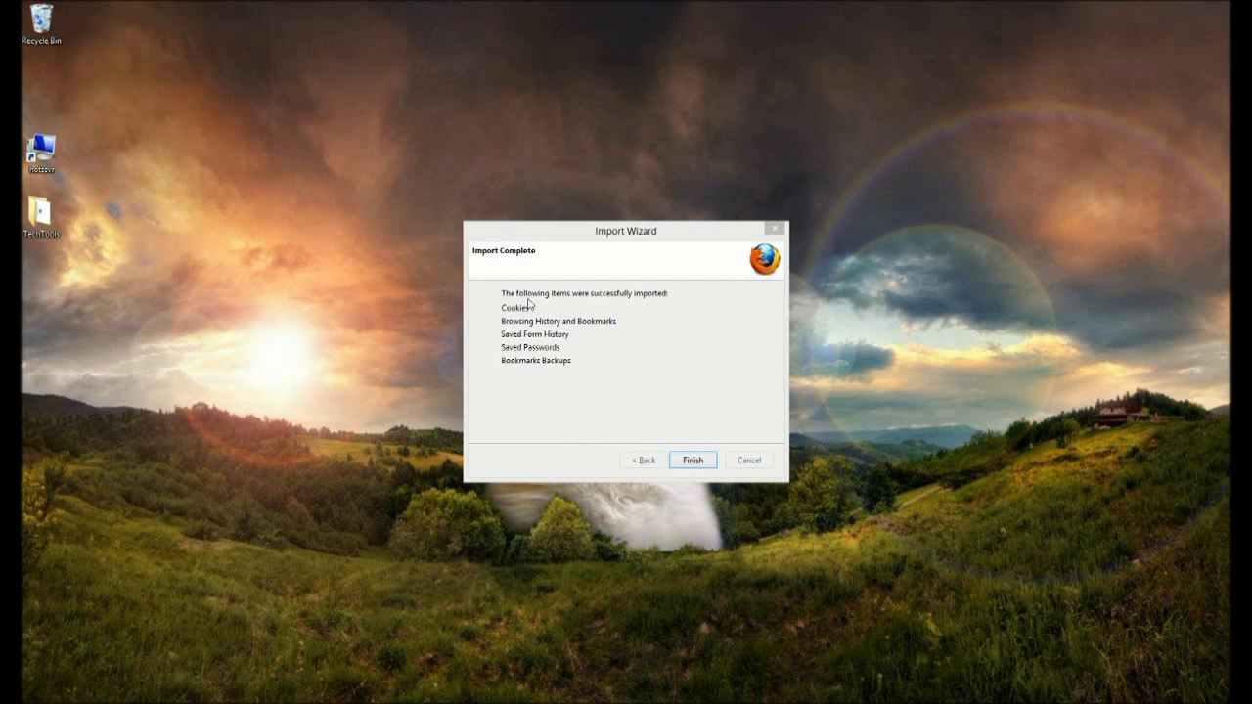
pyautogui.moveTo(577, 313)
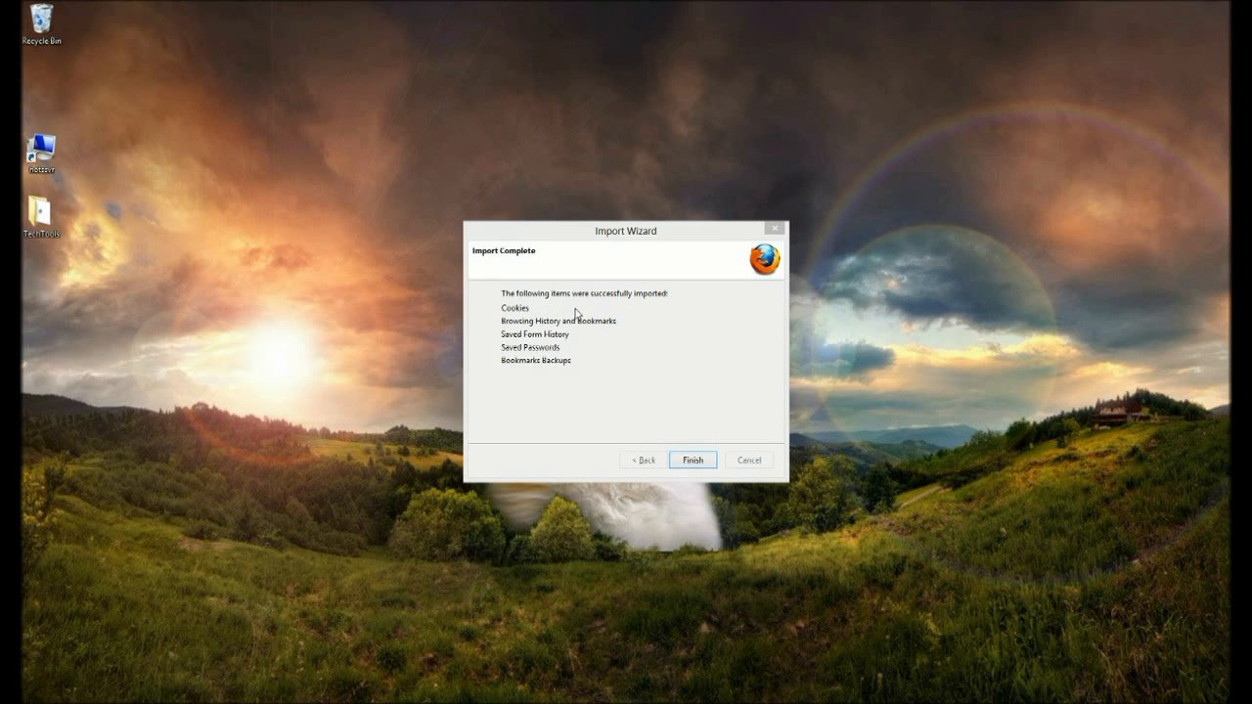
# - Finish the Import Wizard after bookmarks, history, passwords and cookies are restored
pyautogui.click(692, 460)
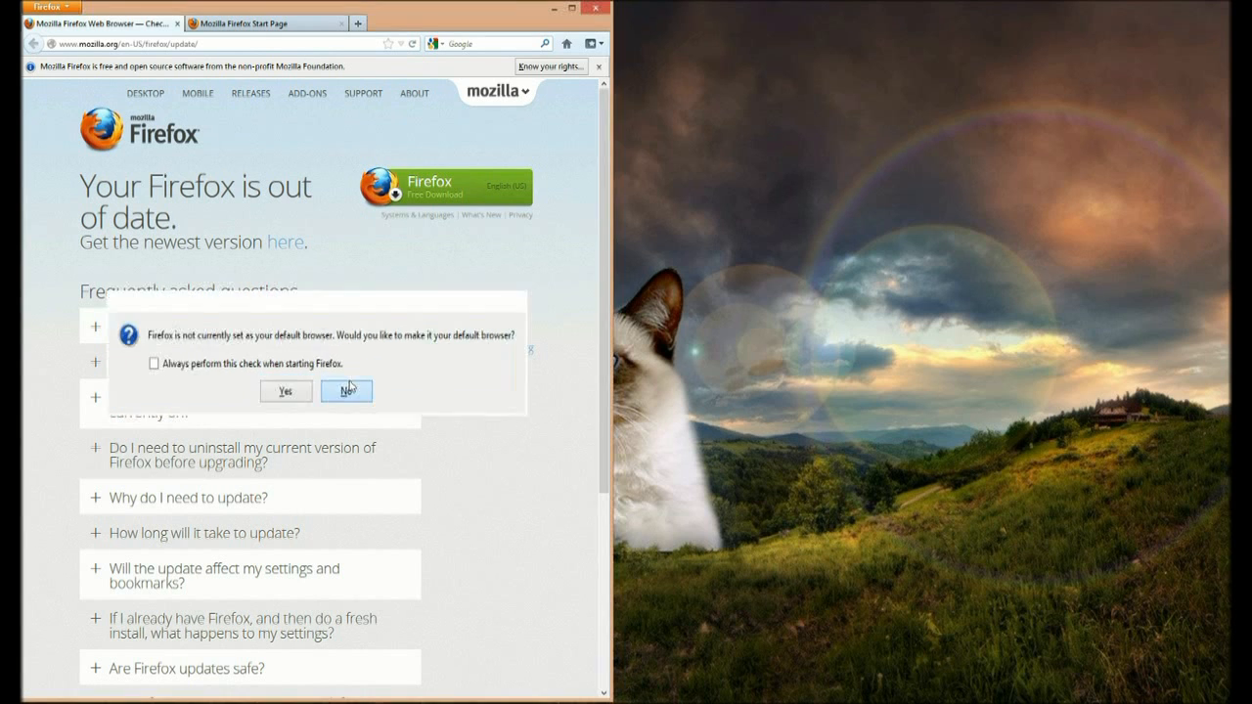
# - Decline the default-browser prompt, then close Firefox and both open tabs
pyautogui.click(346, 391)
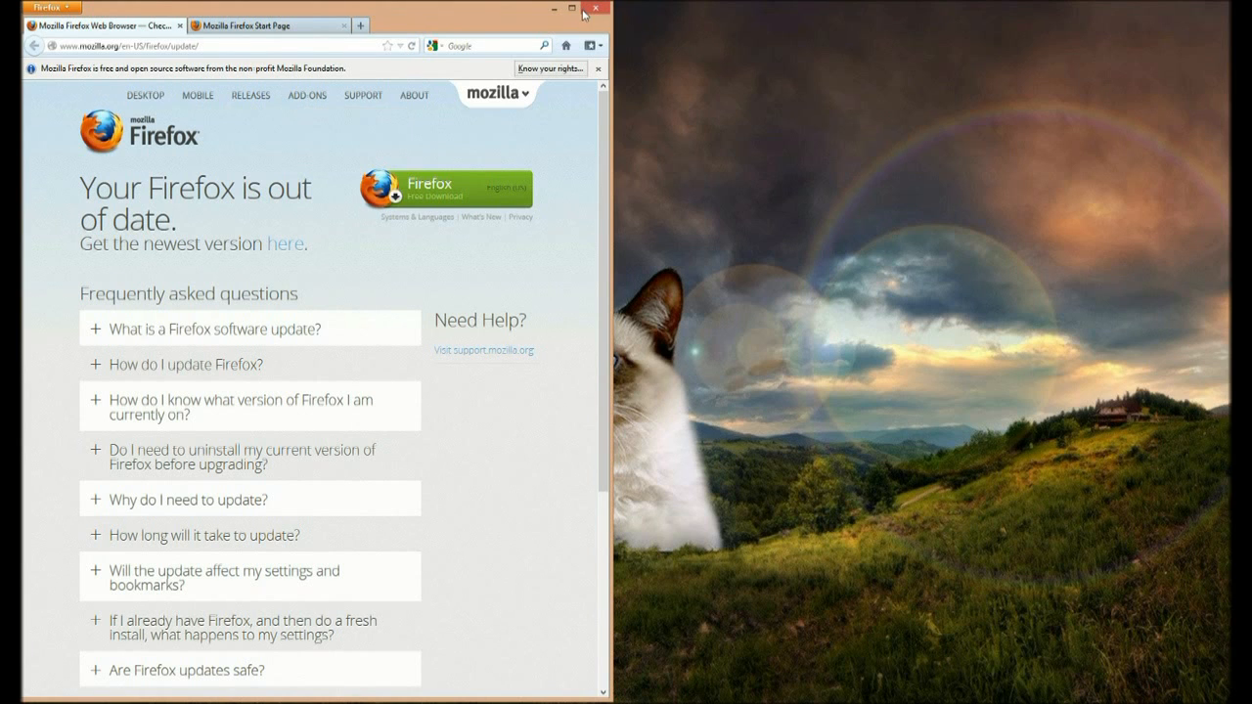
pyautogui.click(594, 8)
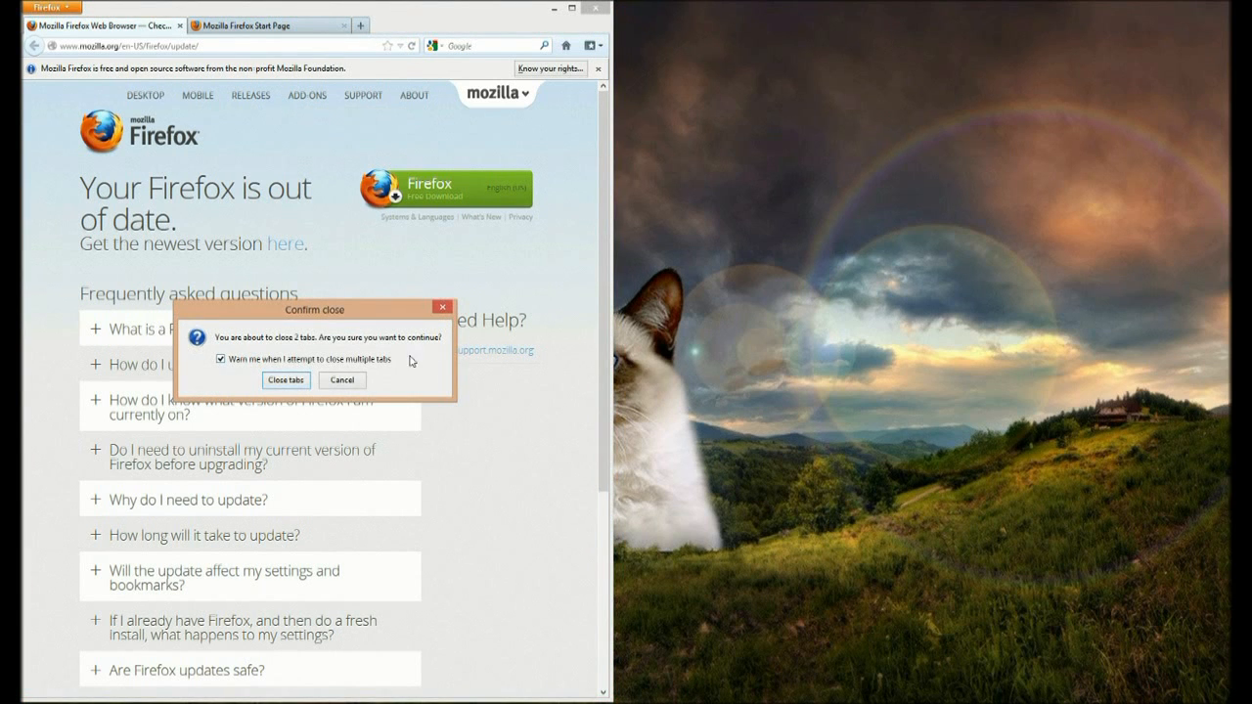
pyautogui.click(285, 380)
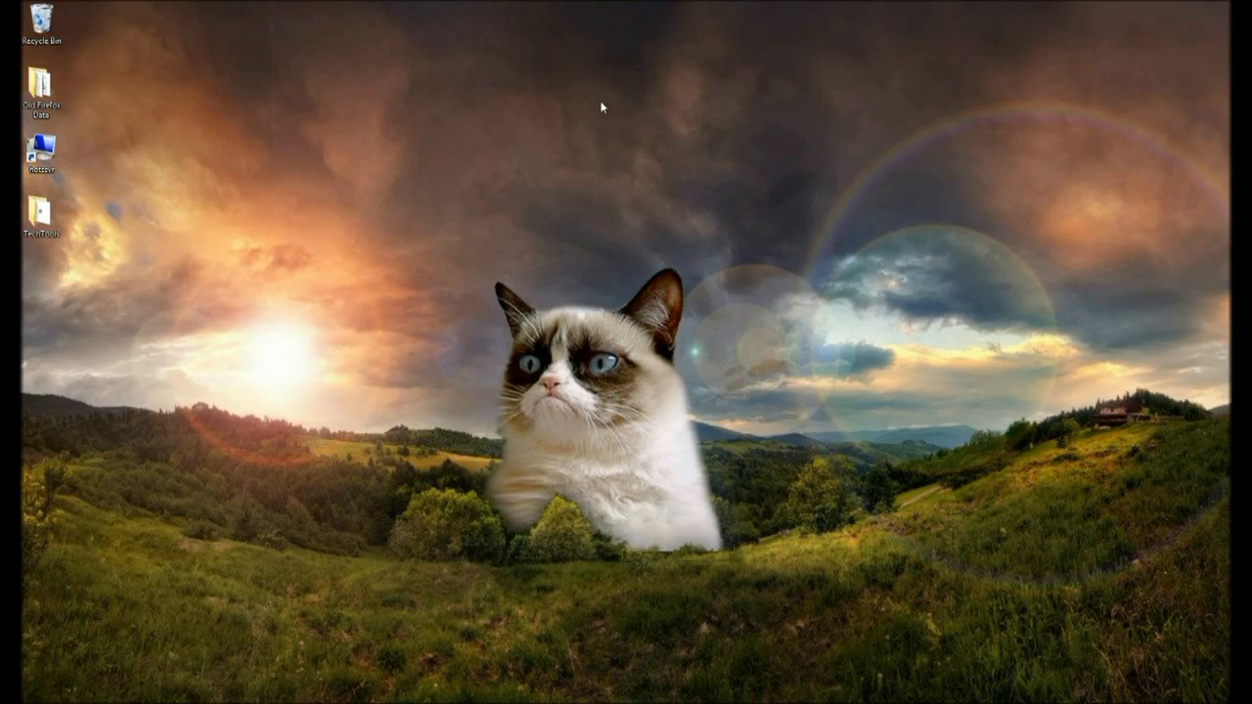